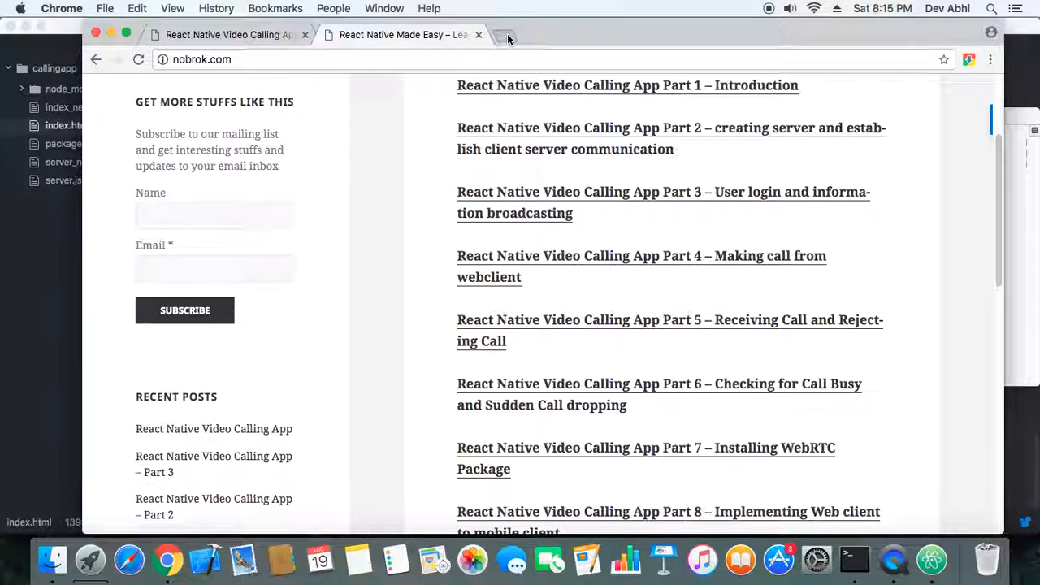
- Load the localhost web client in a new tab so the server logs a user connection
{"action": "left_click", "coordinate": [504, 36]}
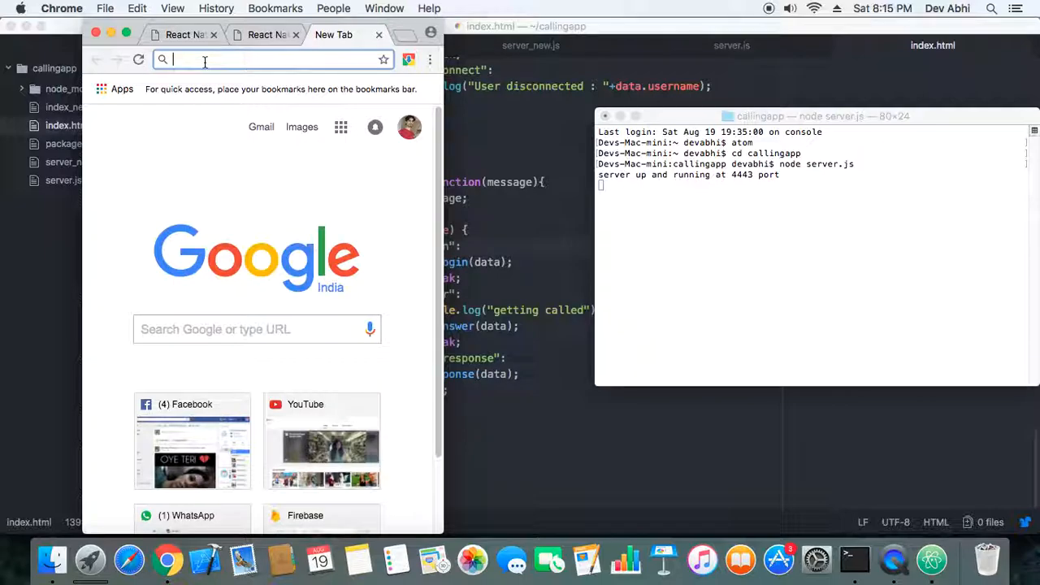
{"action": "type", "text": "localhost:3000"}
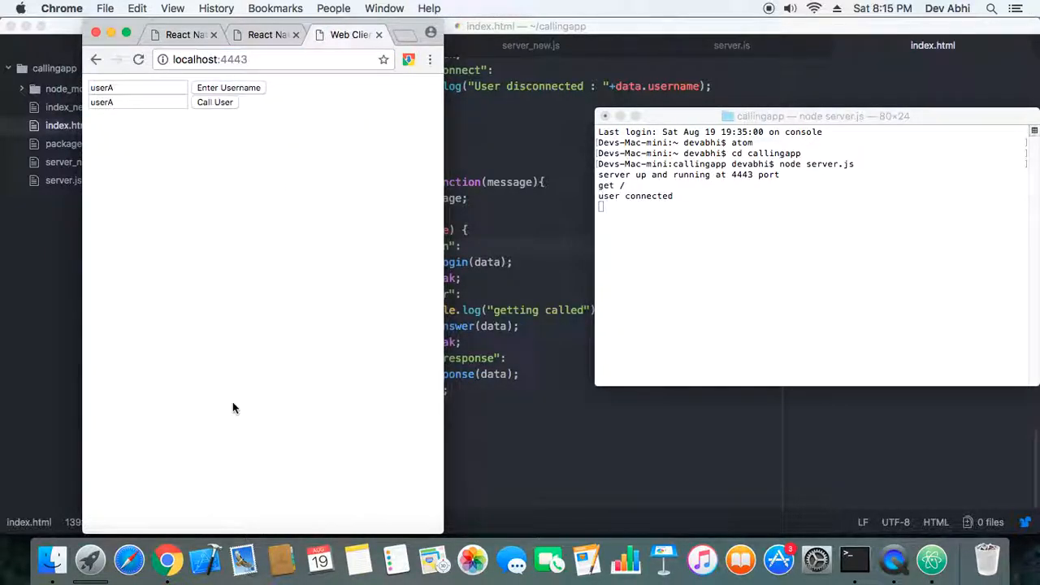
{"action": "mouse_move", "coordinate": [149, 130]}
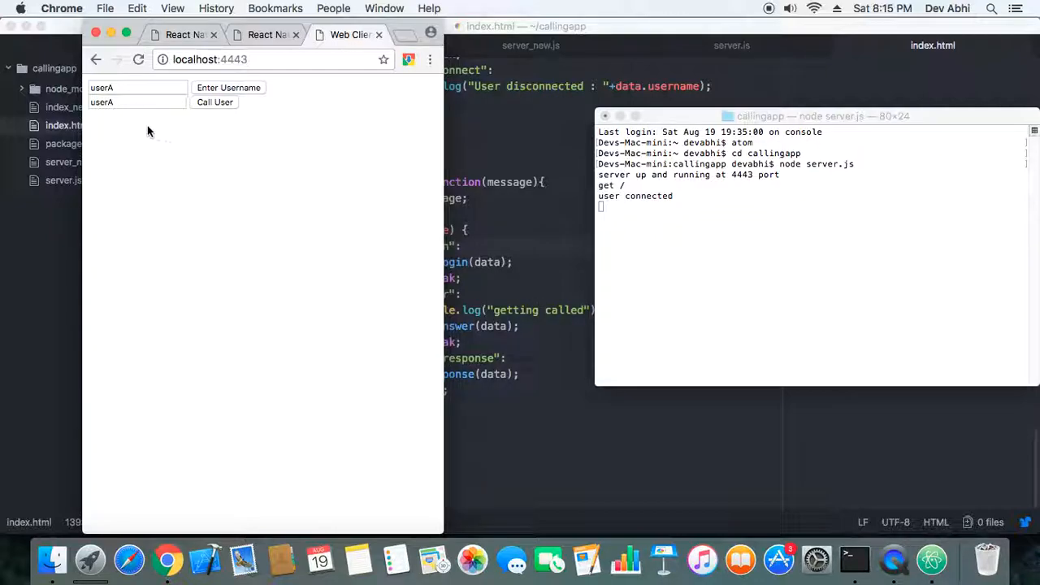
{"action": "mouse_move", "coordinate": [165, 560]}
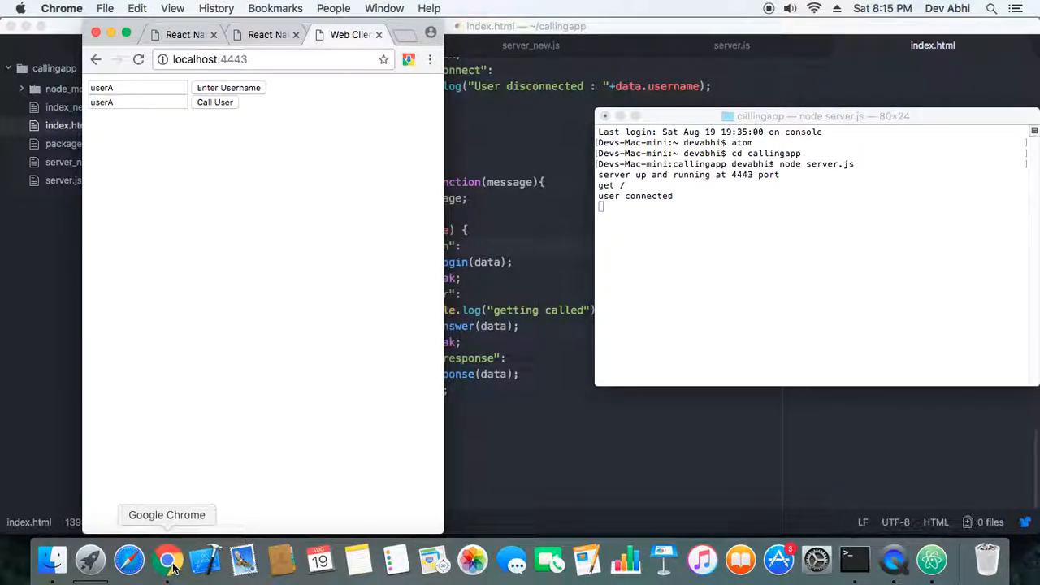
{"action": "right_click", "coordinate": [166, 559]}
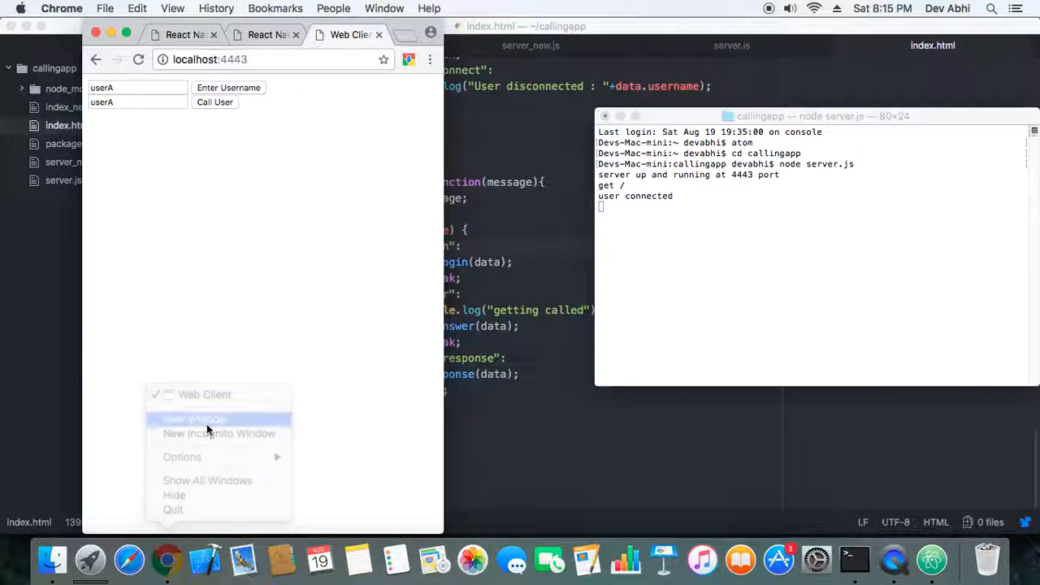
- Load the web client in a second Chrome window and show developer tools beside both pages
{"action": "left_click", "coordinate": [193, 419]}
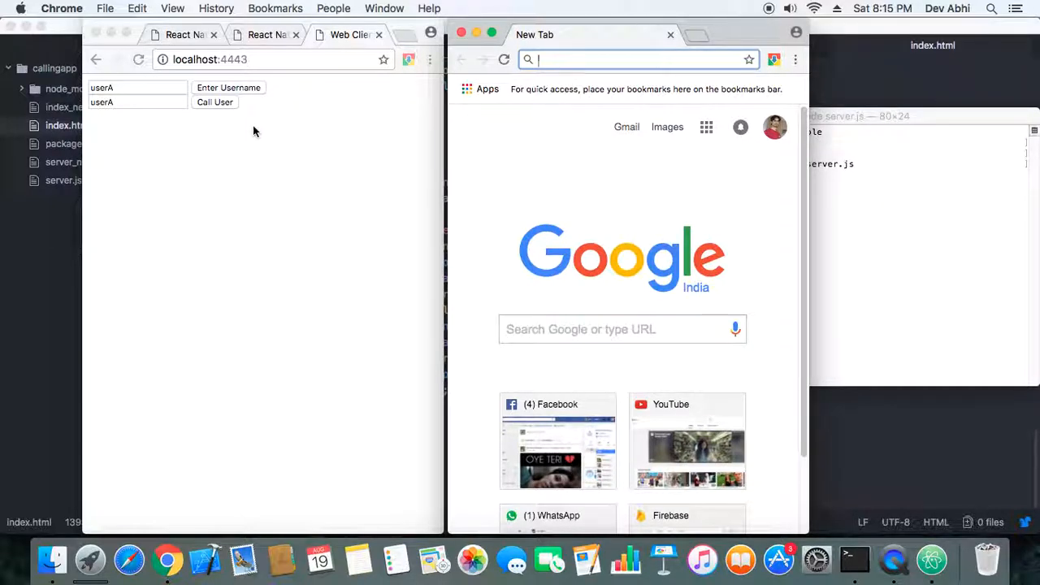
{"action": "type", "text": "localhost:3000"}
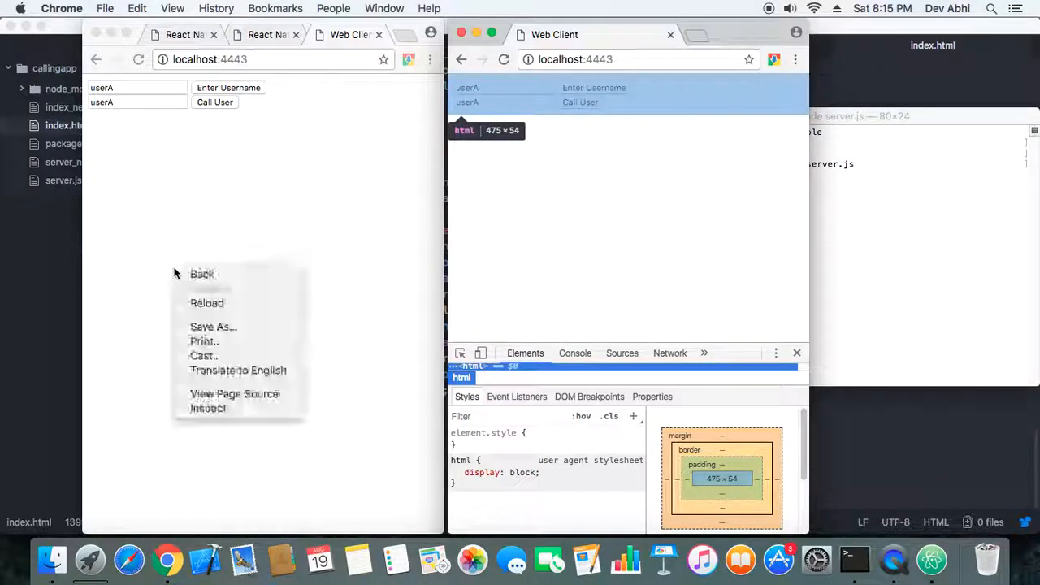
{"action": "left_click", "coordinate": [201, 418]}
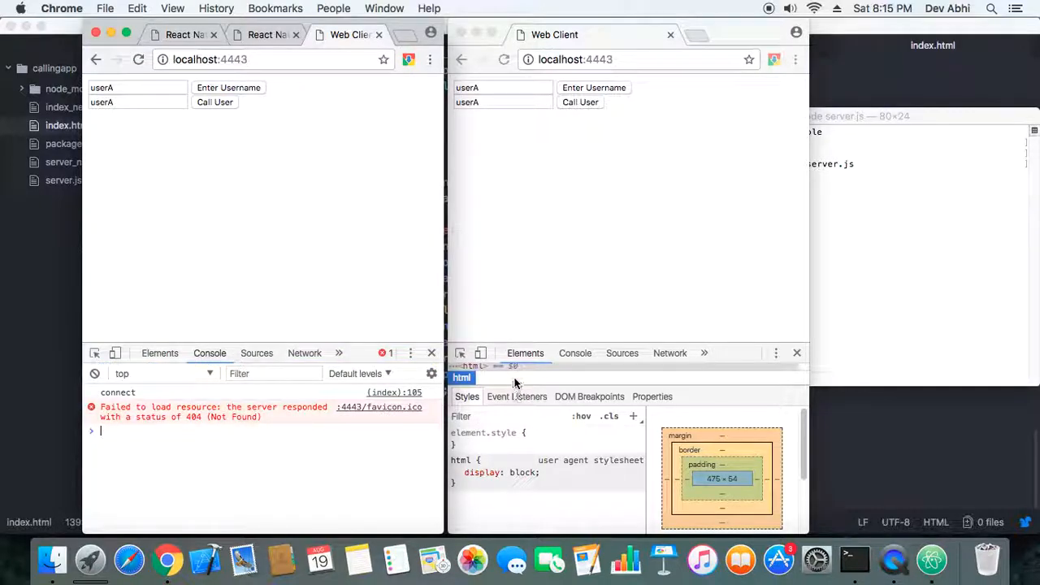
- Log the first client in as userA and the second as userB, confirmed in both consoles
{"action": "left_click", "coordinate": [575, 352]}
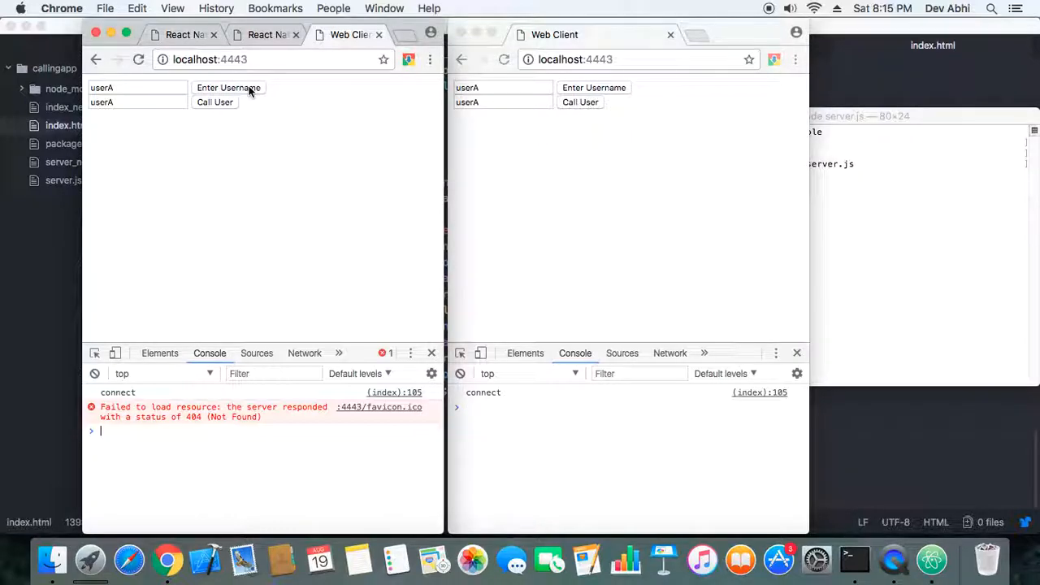
{"action": "left_click", "coordinate": [228, 88]}
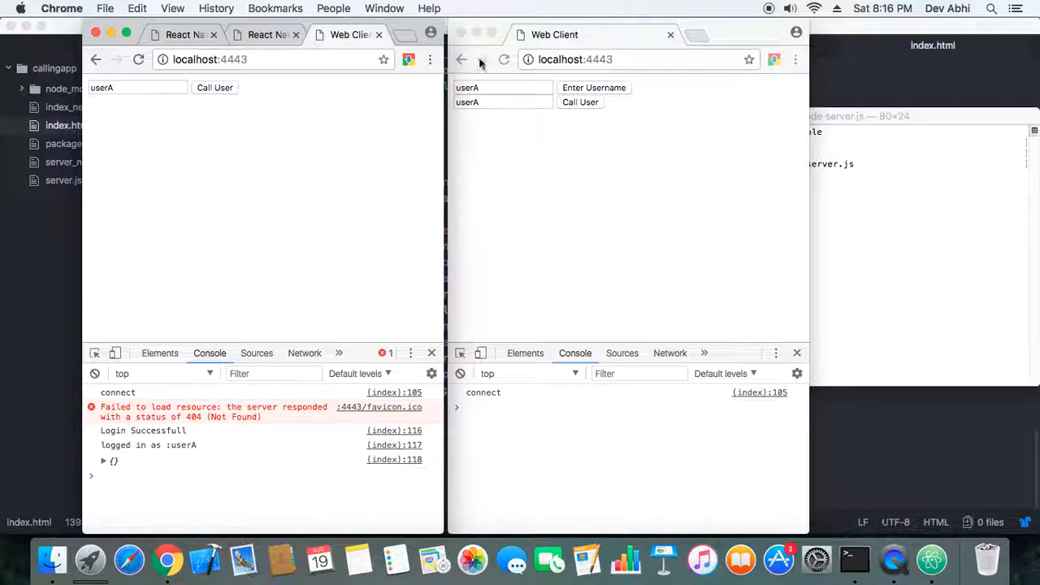
{"action": "left_click", "coordinate": [502, 88]}
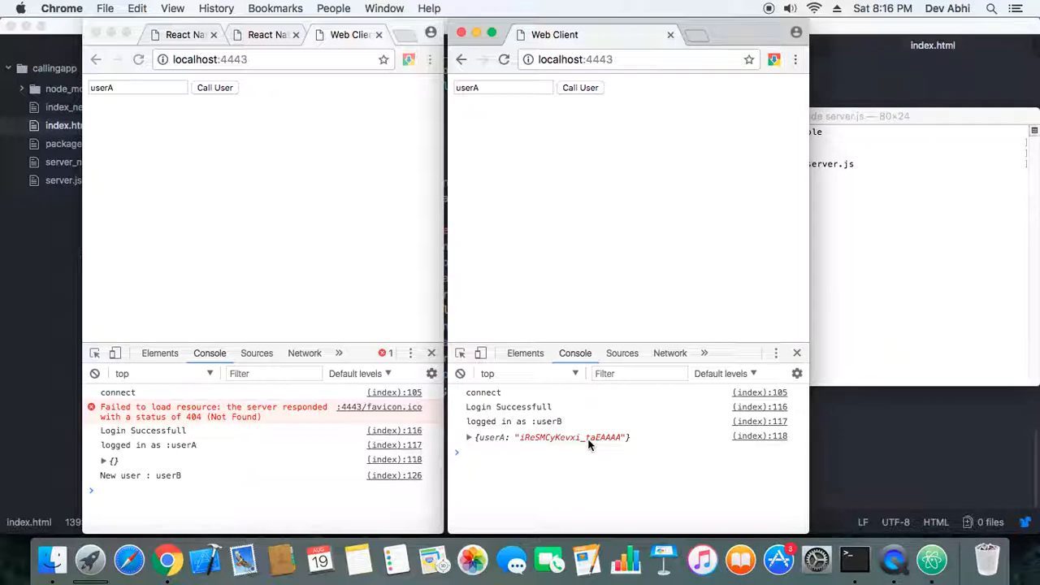
{"action": "mouse_move", "coordinate": [572, 262]}
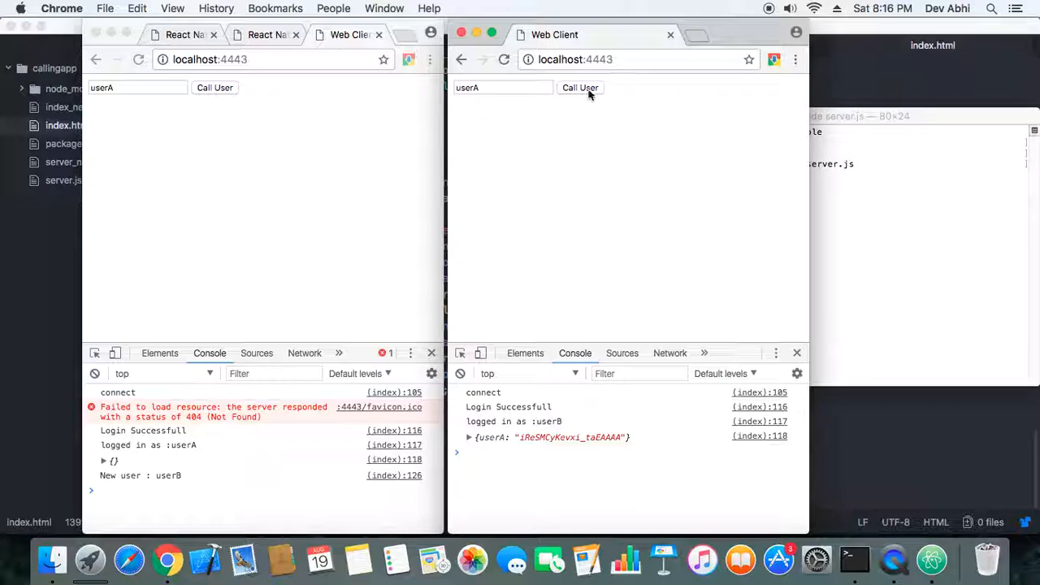
- Have userB call userA and reject the call, logged as rejected in both consoles
{"action": "left_click", "coordinate": [578, 87]}
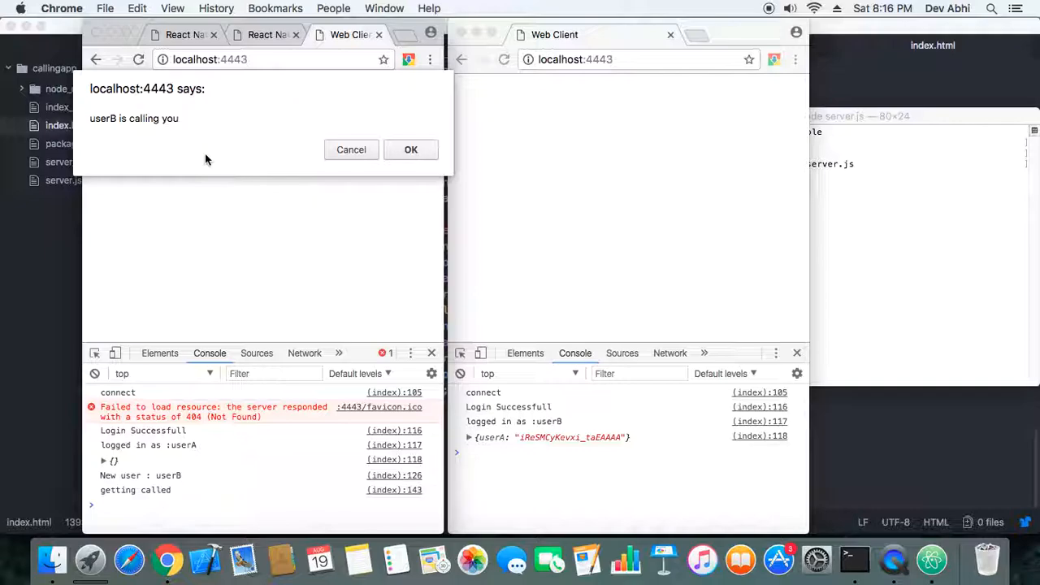
{"action": "mouse_move", "coordinate": [163, 119]}
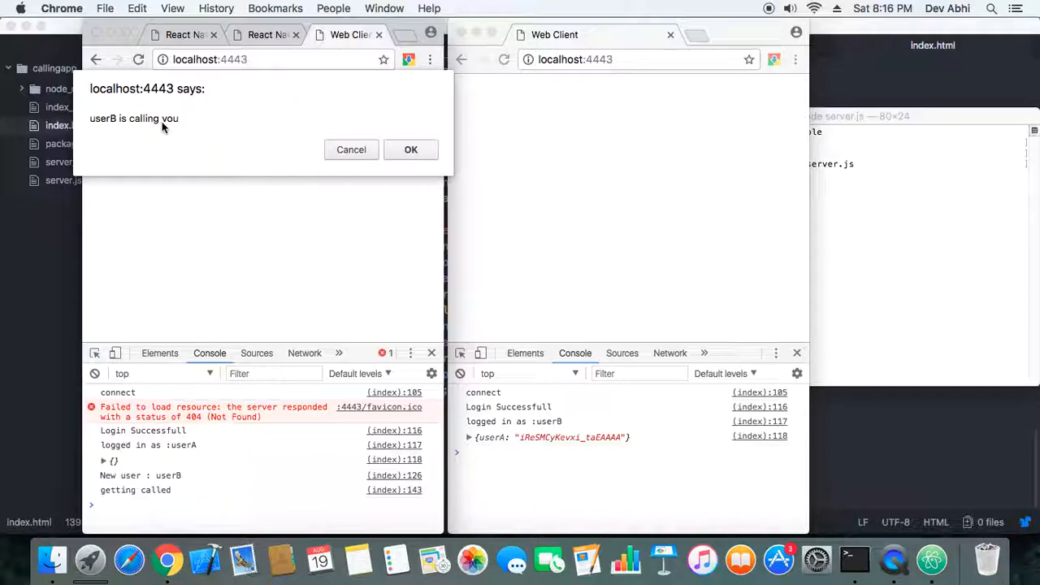
{"action": "mouse_move", "coordinate": [139, 130]}
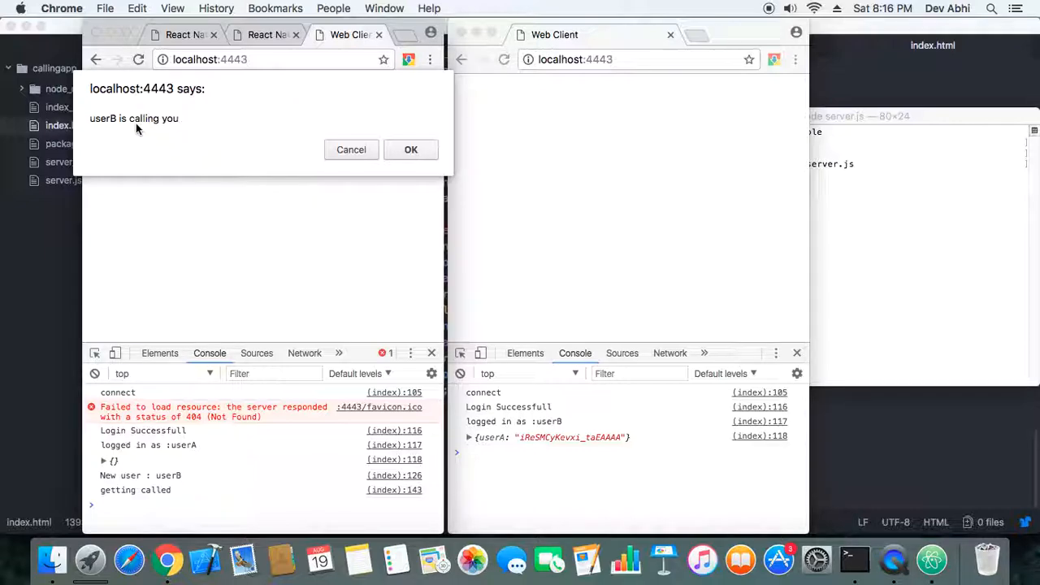
{"action": "mouse_move", "coordinate": [175, 134]}
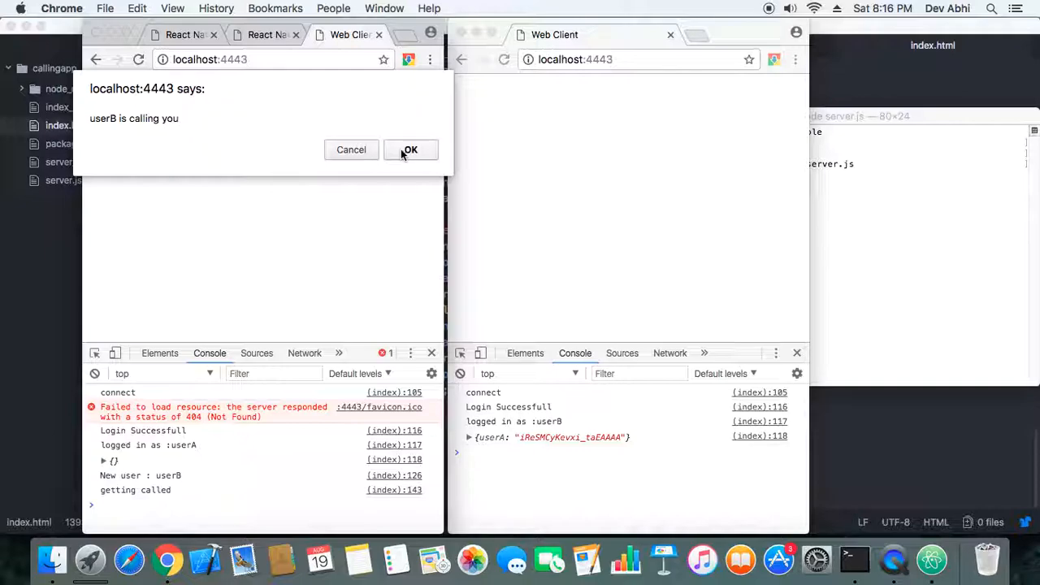
{"action": "mouse_move", "coordinate": [351, 150]}
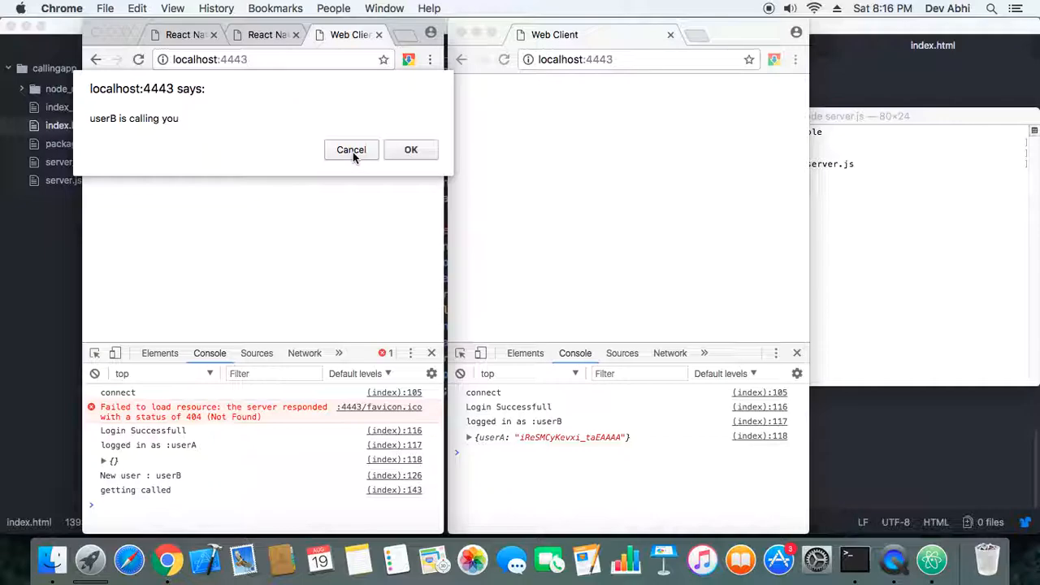
{"action": "mouse_move", "coordinate": [351, 150]}
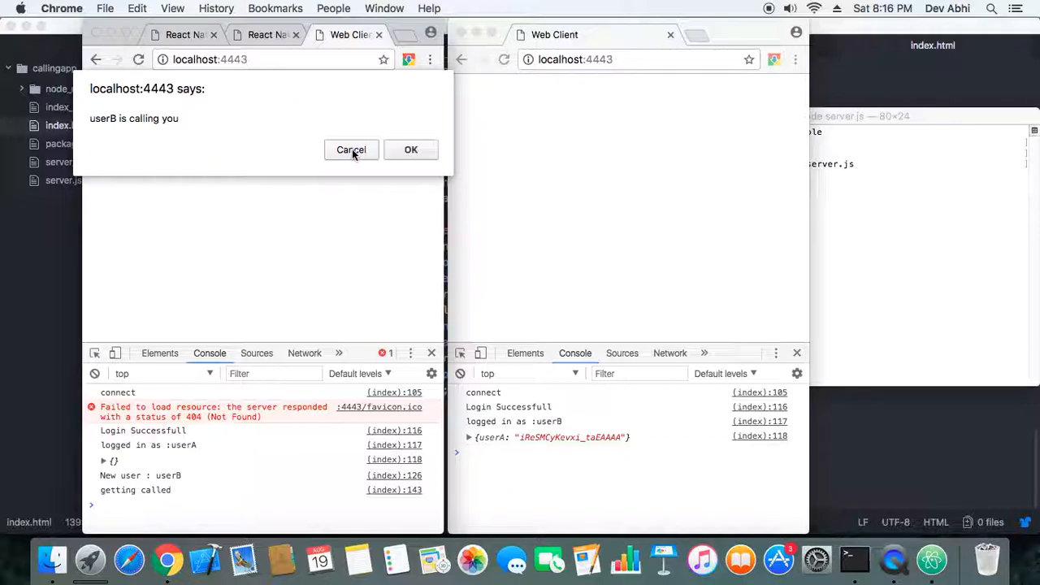
{"action": "left_click", "coordinate": [351, 150]}
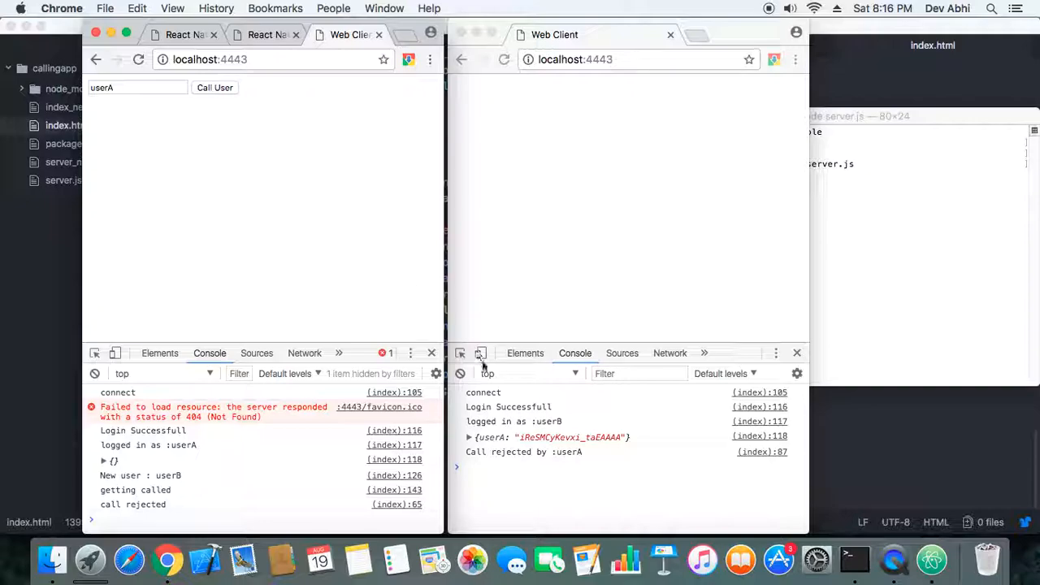
{"action": "mouse_move", "coordinate": [326, 496]}
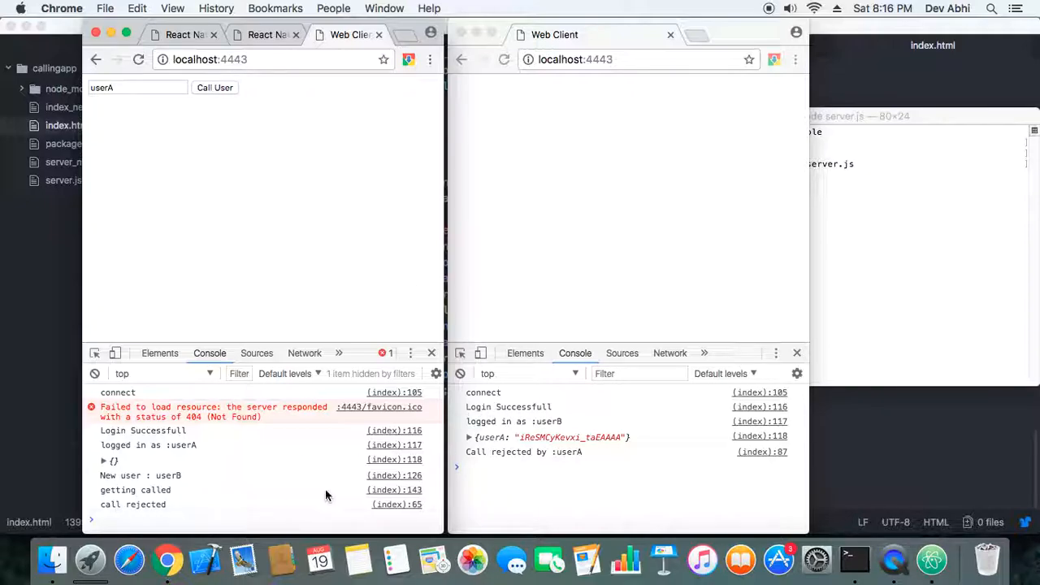
{"action": "mouse_move", "coordinate": [192, 505]}
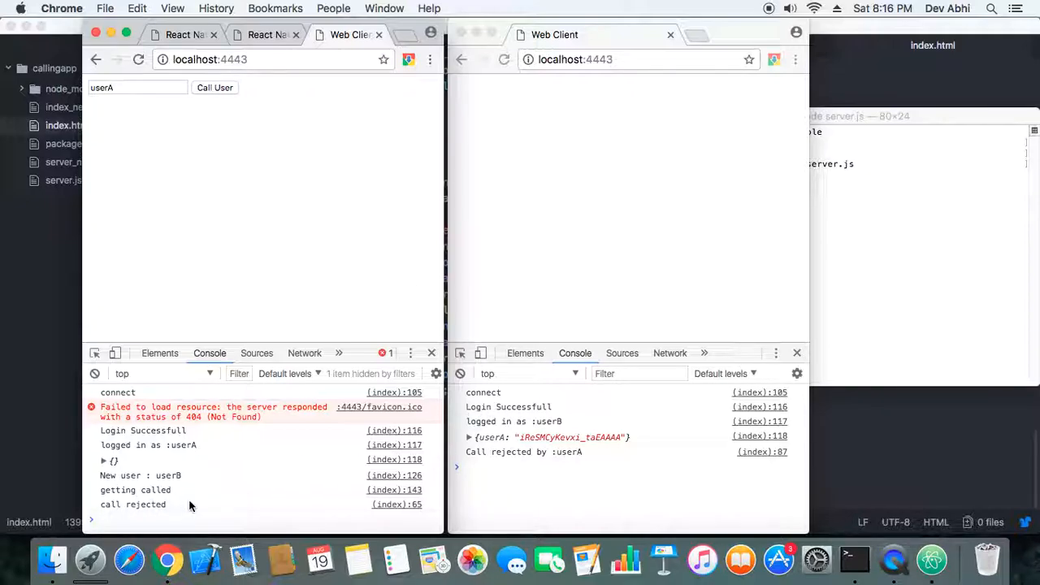
{"action": "mouse_move", "coordinate": [117, 511]}
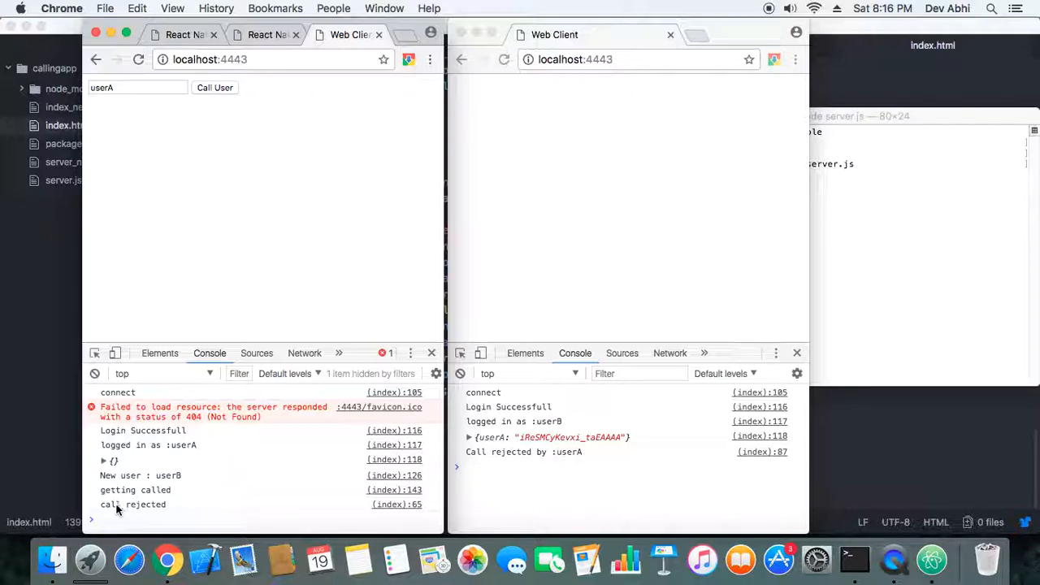
{"action": "mouse_move", "coordinate": [511, 457]}
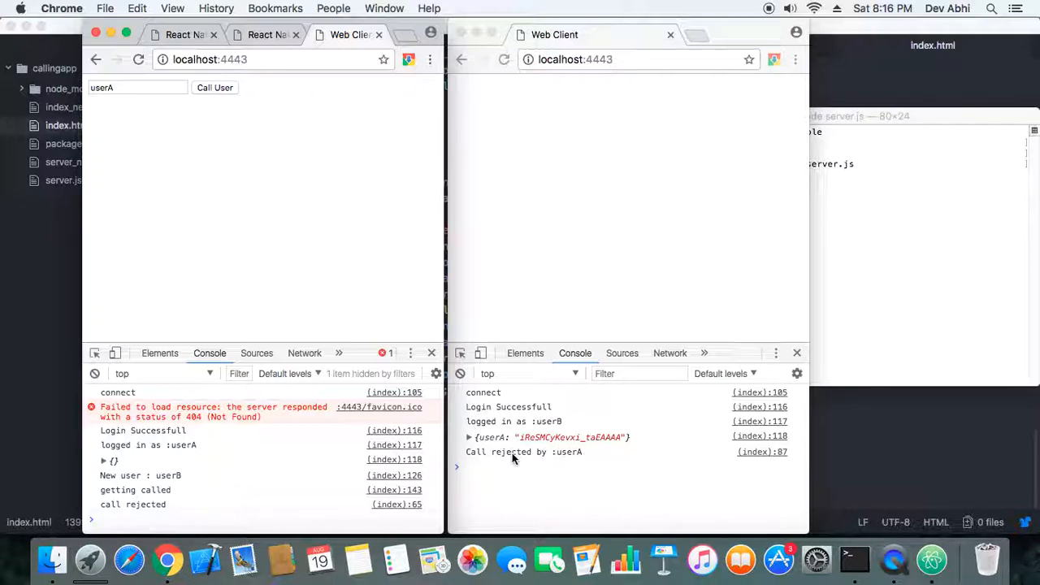
{"action": "mouse_move", "coordinate": [491, 464]}
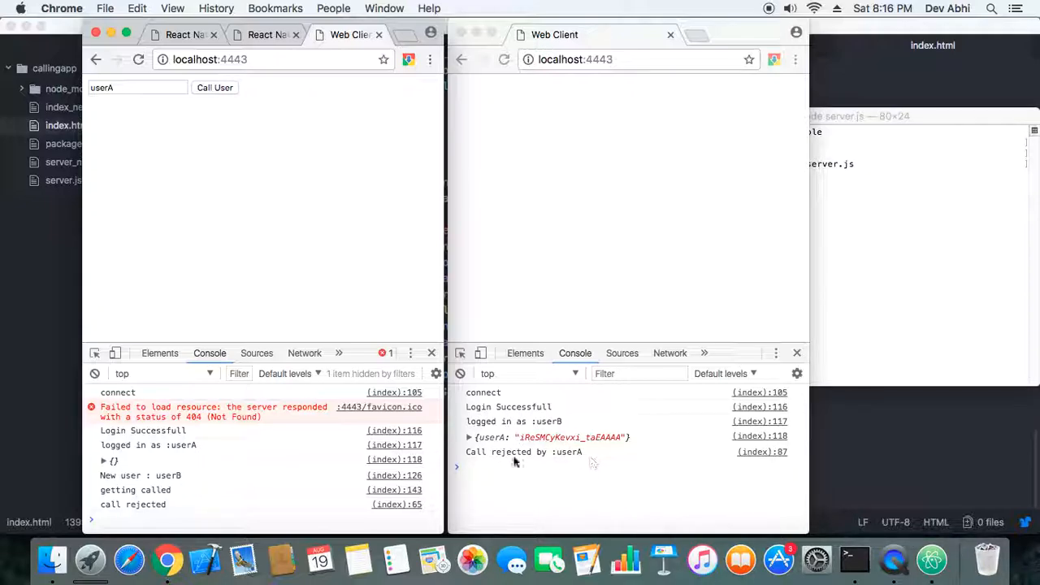
{"action": "mouse_move", "coordinate": [398, 472]}
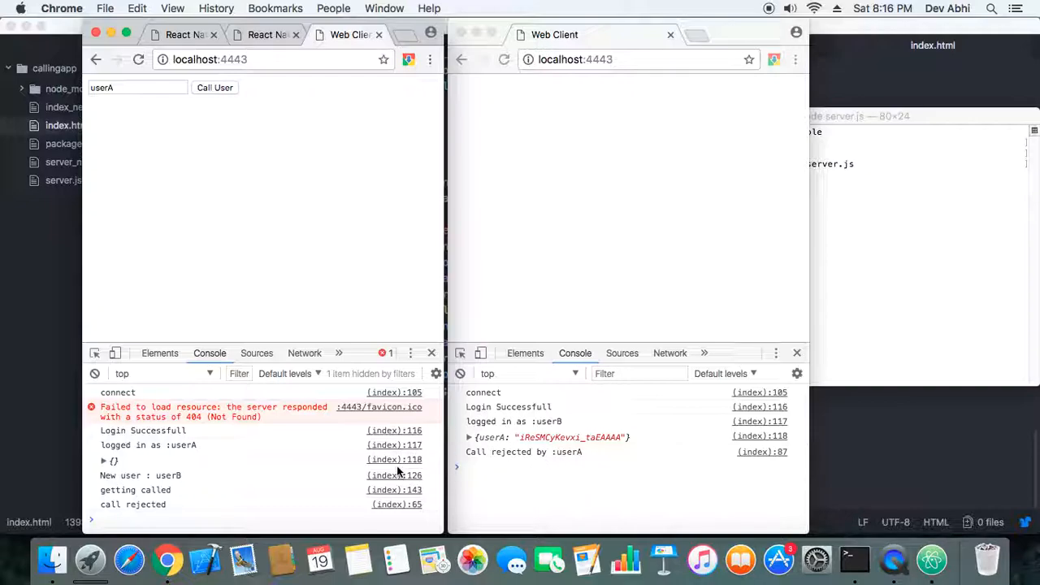
{"action": "mouse_move", "coordinate": [215, 510]}
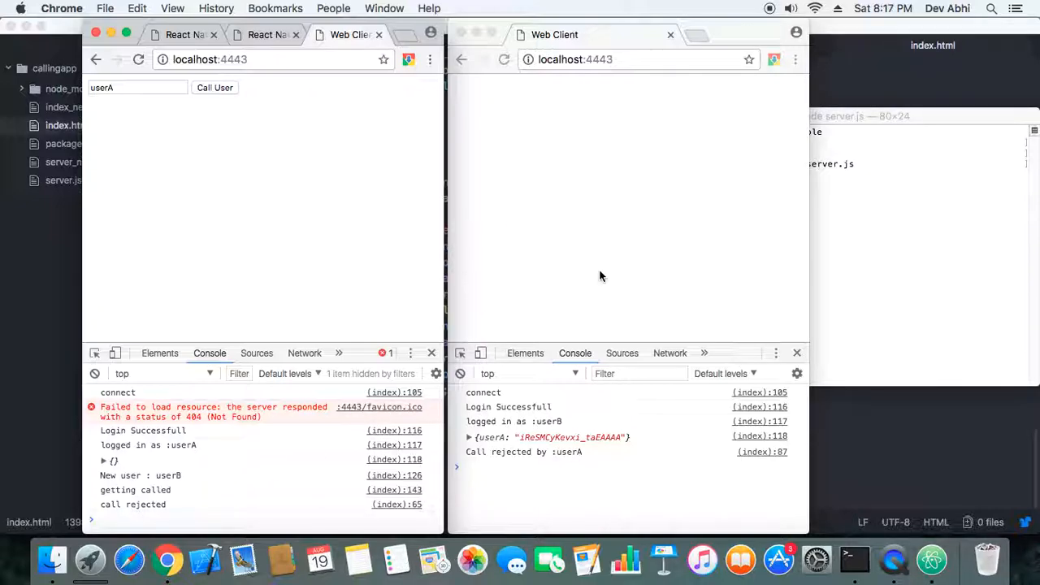
{"action": "mouse_move", "coordinate": [591, 452]}
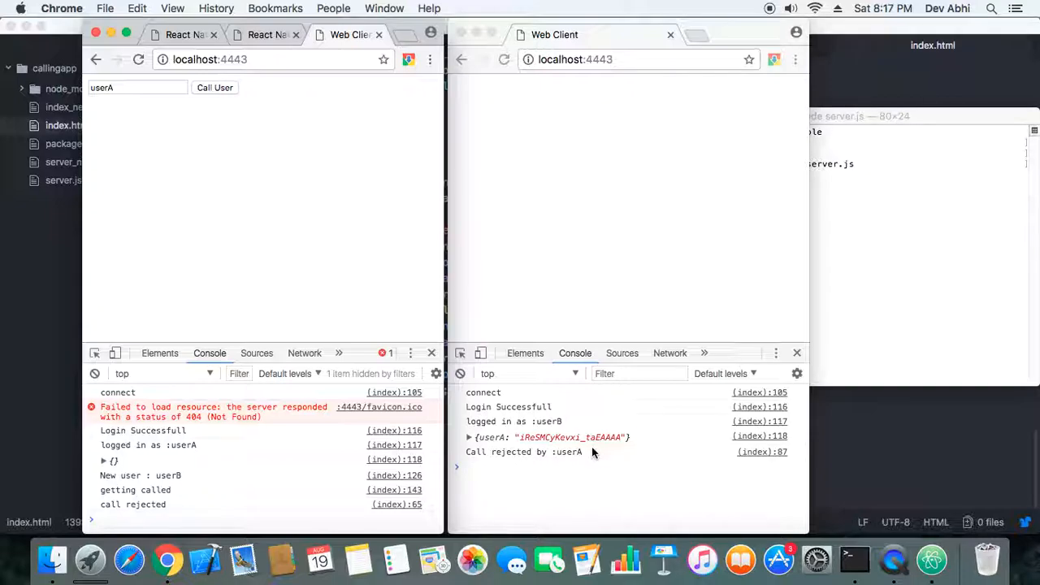
{"action": "mouse_move", "coordinate": [310, 429]}
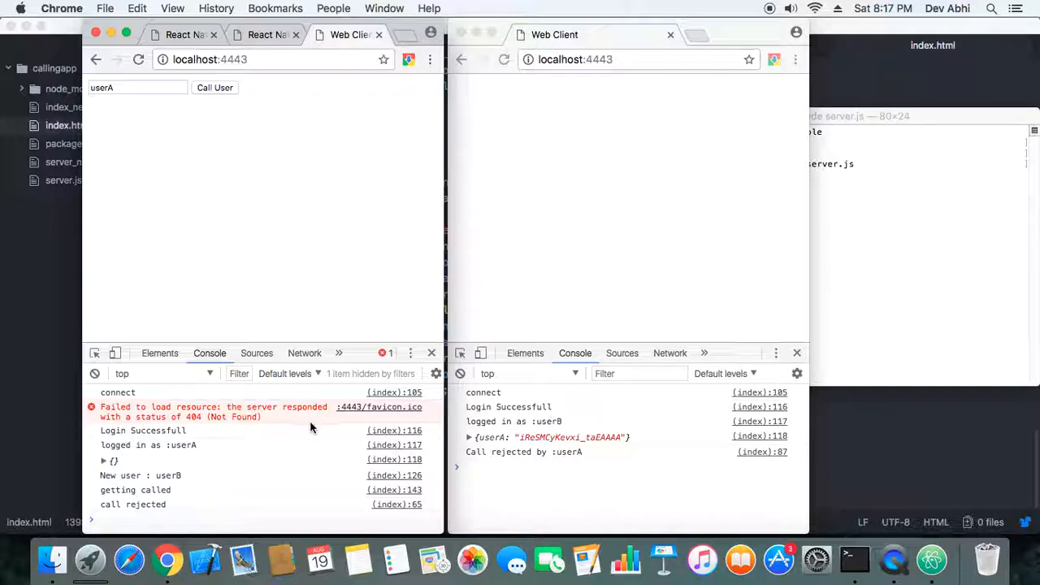
- Load the web client in a new incognito window and log in as userC
{"action": "right_click", "coordinate": [166, 559]}
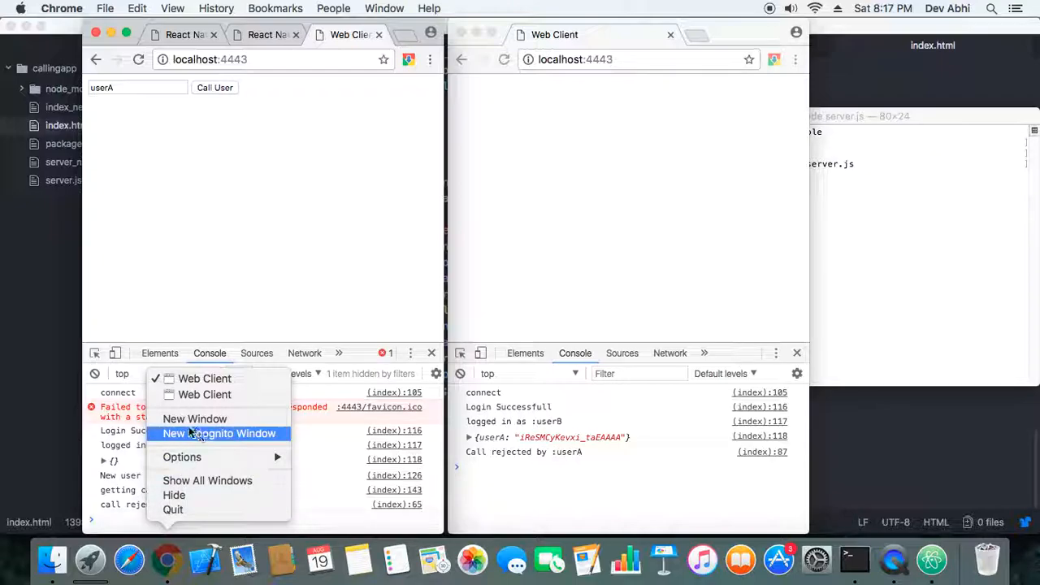
{"action": "left_click", "coordinate": [195, 419]}
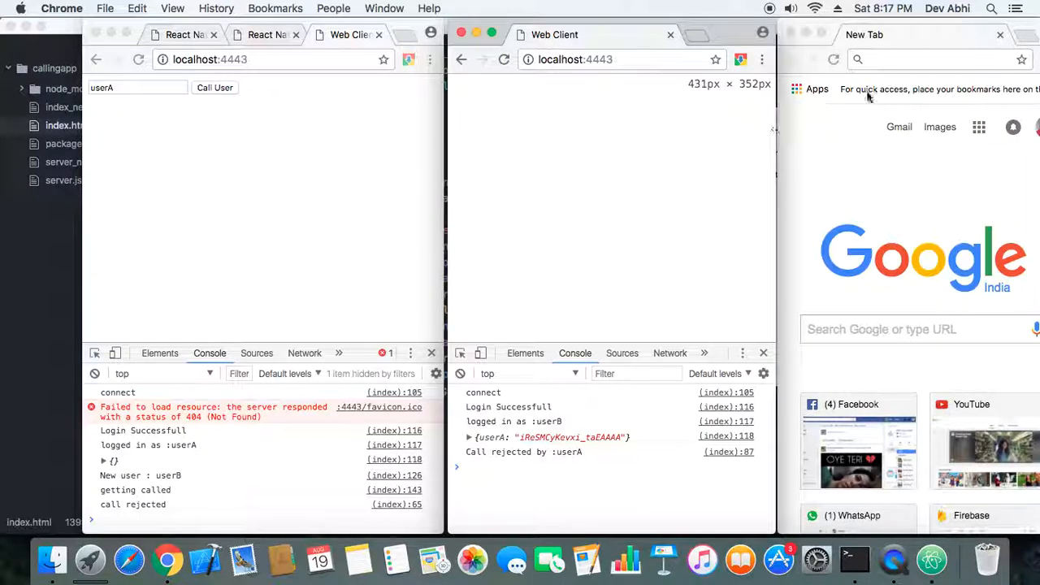
{"action": "type", "text": "localhost:3000"}
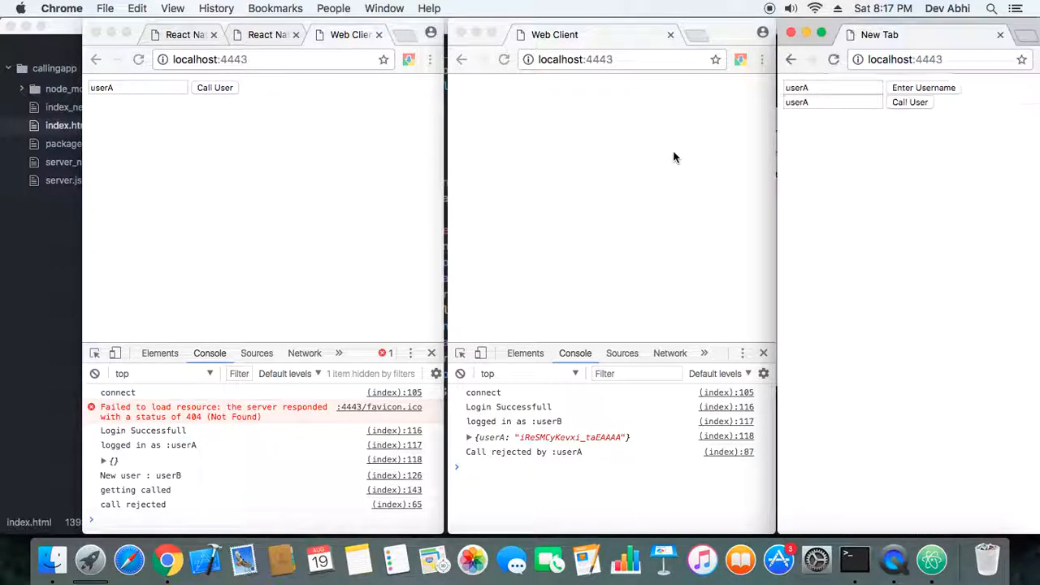
{"action": "left_click", "coordinate": [830, 88]}
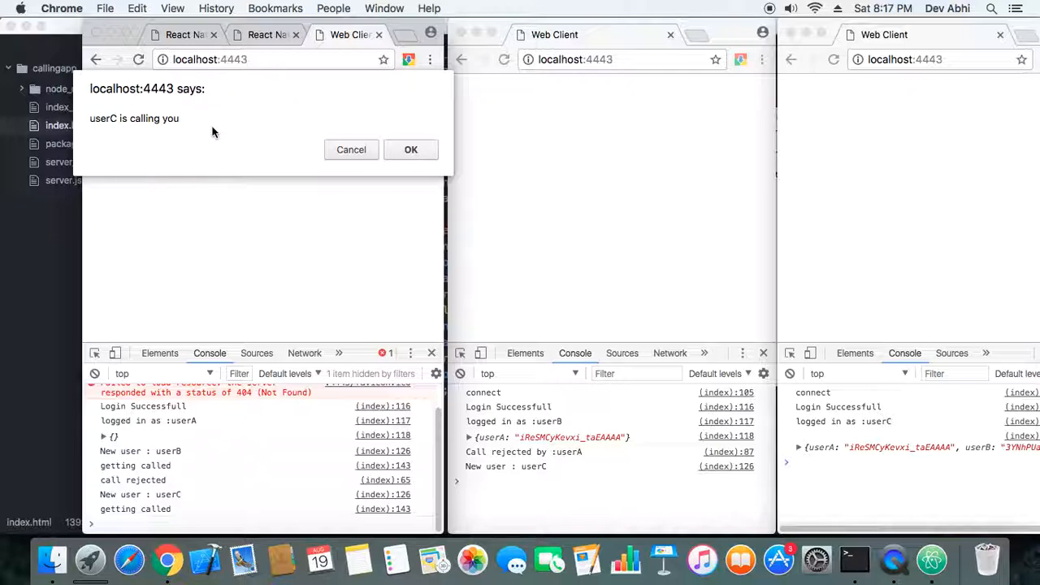
{"action": "mouse_move", "coordinate": [199, 328]}
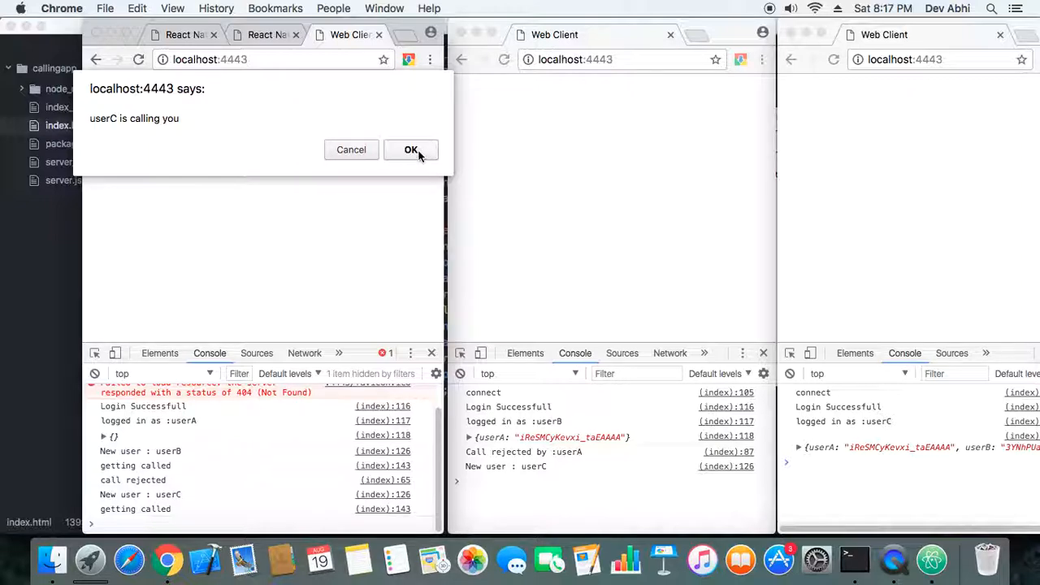
- Accept userC's incoming call in userA's window, logging 'Call accepted by userA'
{"action": "left_click", "coordinate": [412, 150]}
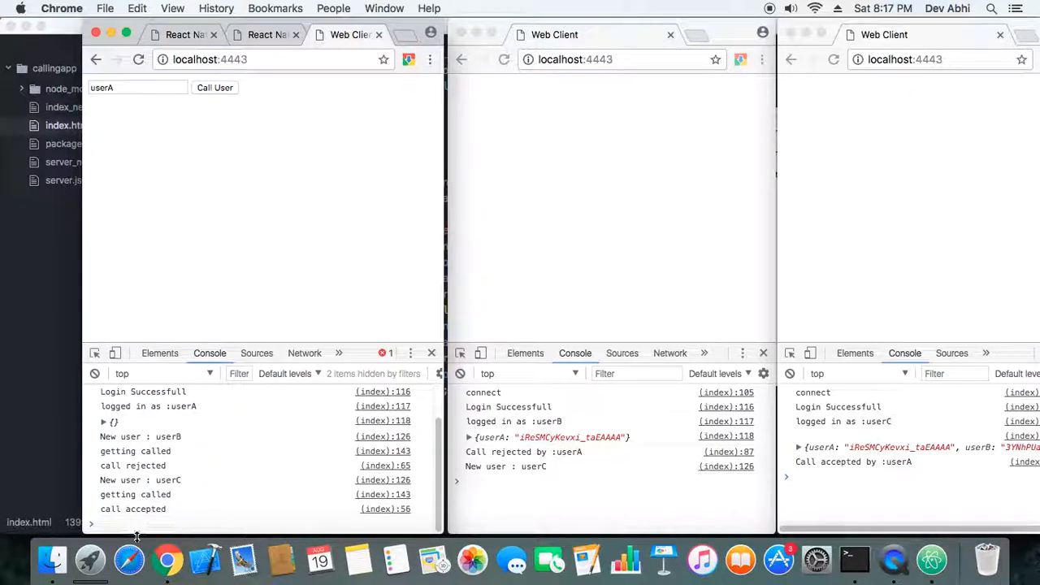
{"action": "mouse_move", "coordinate": [123, 520]}
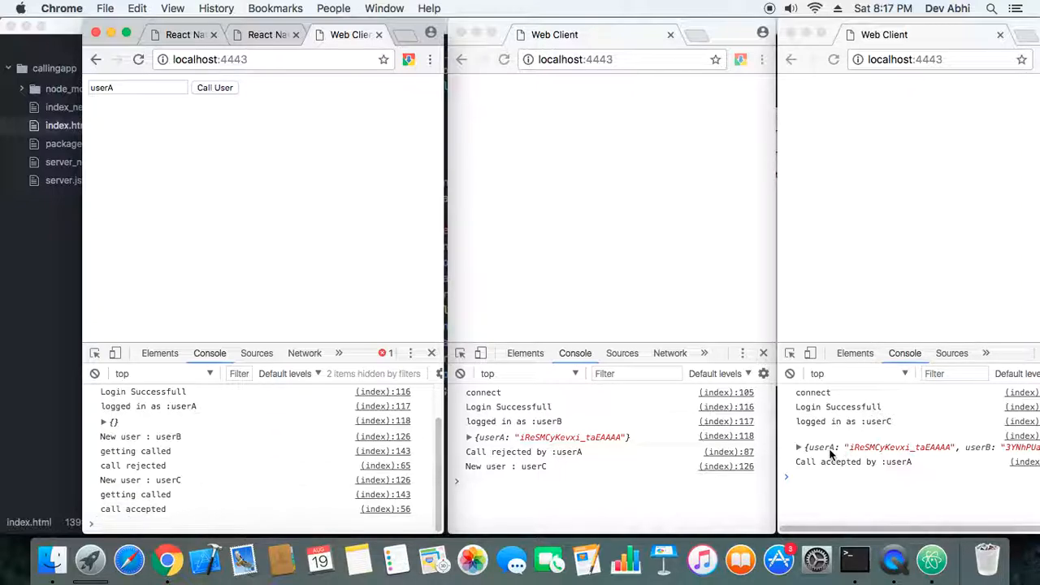
{"action": "mouse_move", "coordinate": [943, 463]}
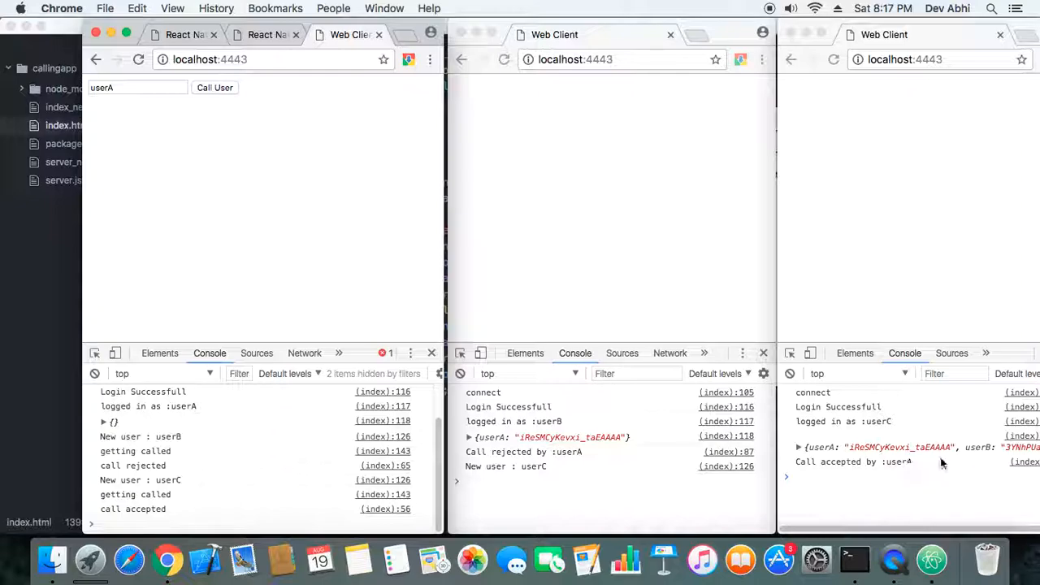
{"action": "mouse_move", "coordinate": [835, 374]}
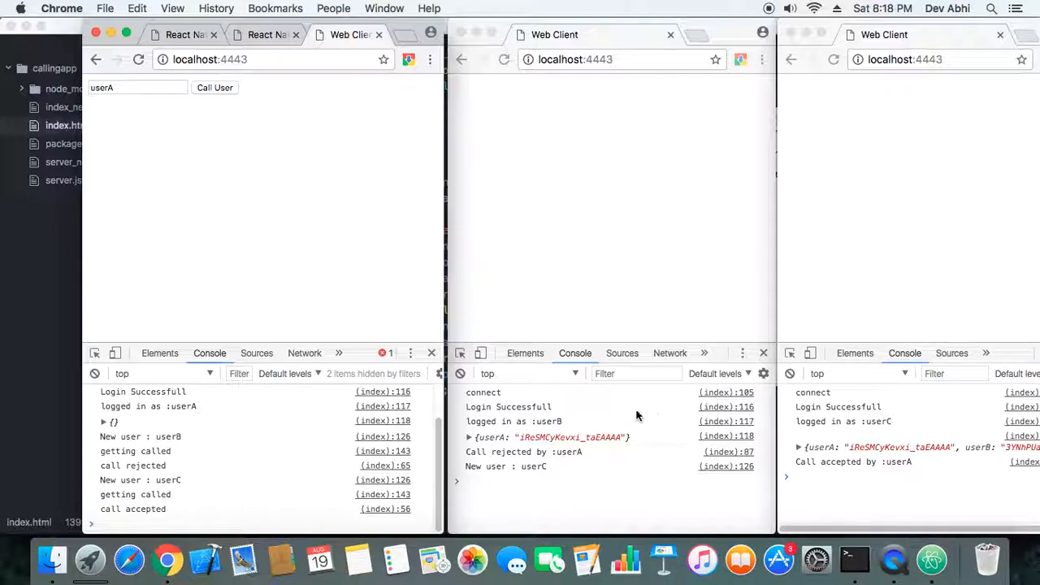
{"action": "mouse_move", "coordinate": [169, 559]}
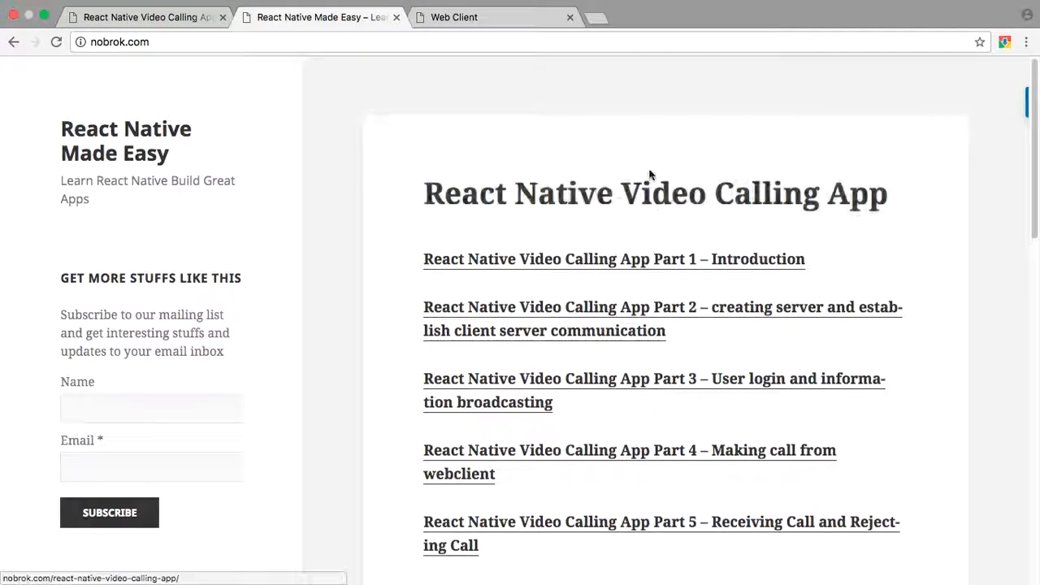
- Scroll through the nobrok.com tutorial post listing Parts 1 to 12
{"action": "scroll", "scroll_direction": "down", "scroll_amount": 3}
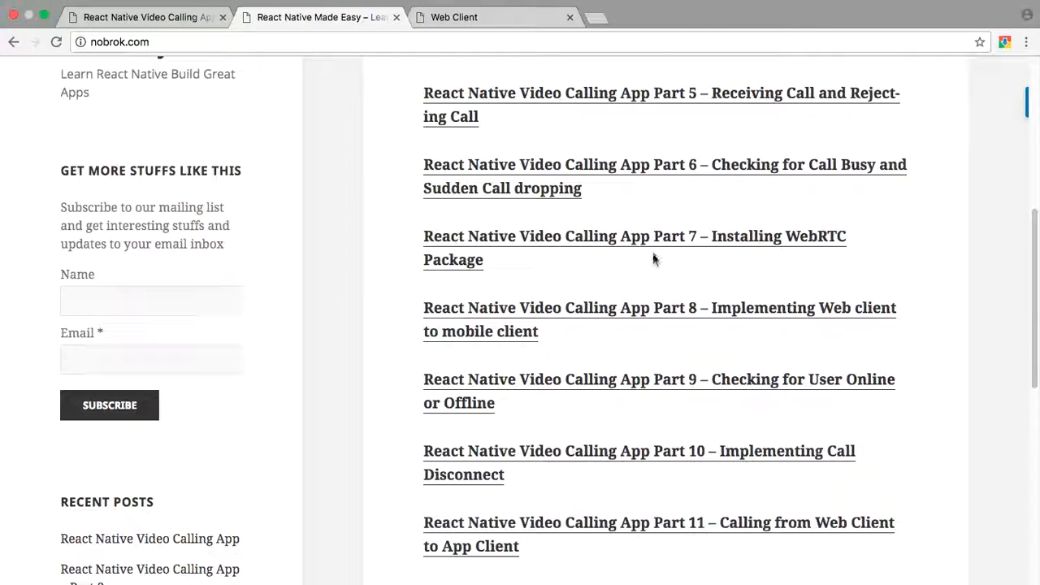
{"action": "scroll", "scroll_direction": "down", "scroll_amount": 3}
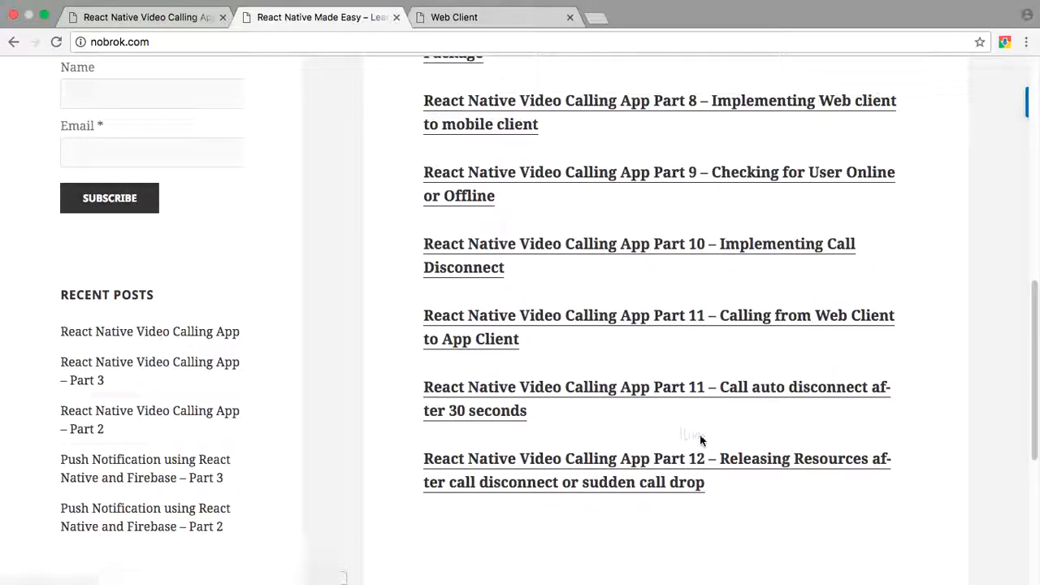
{"action": "mouse_move", "coordinate": [728, 442]}
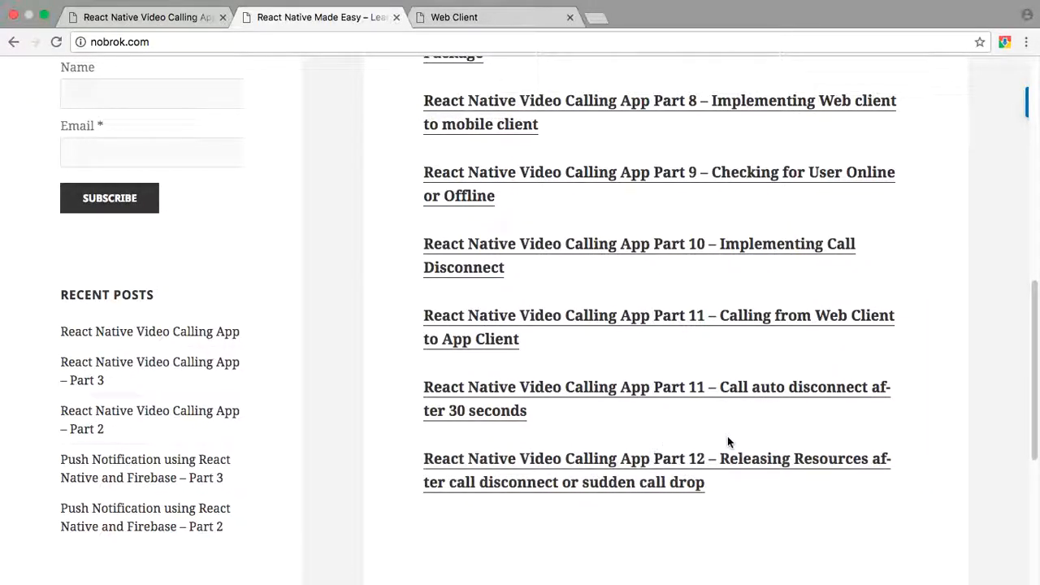
{"action": "mouse_move", "coordinate": [721, 468]}
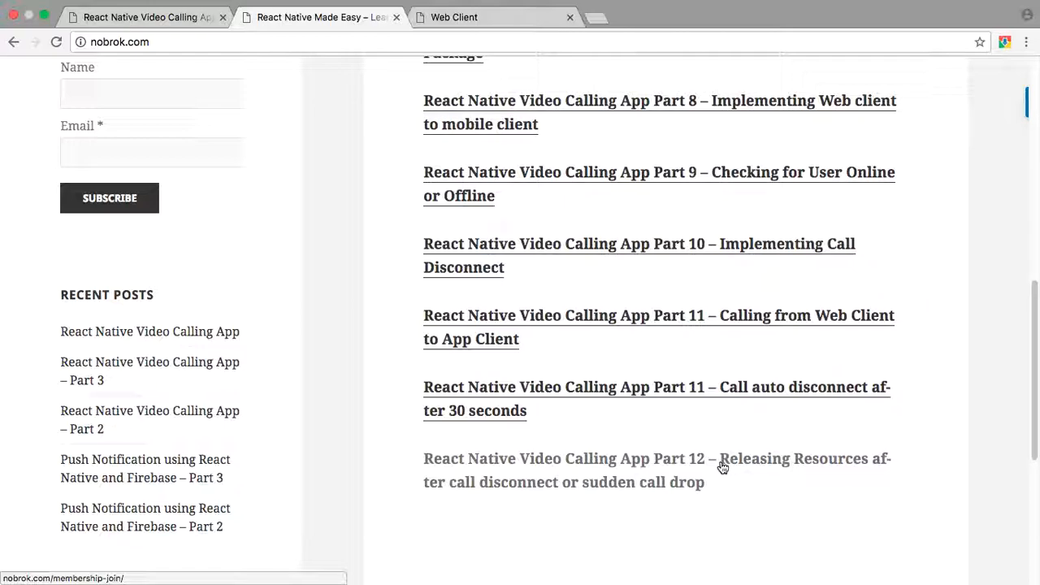
{"action": "scroll", "scroll_direction": "up", "scroll_amount": 3}
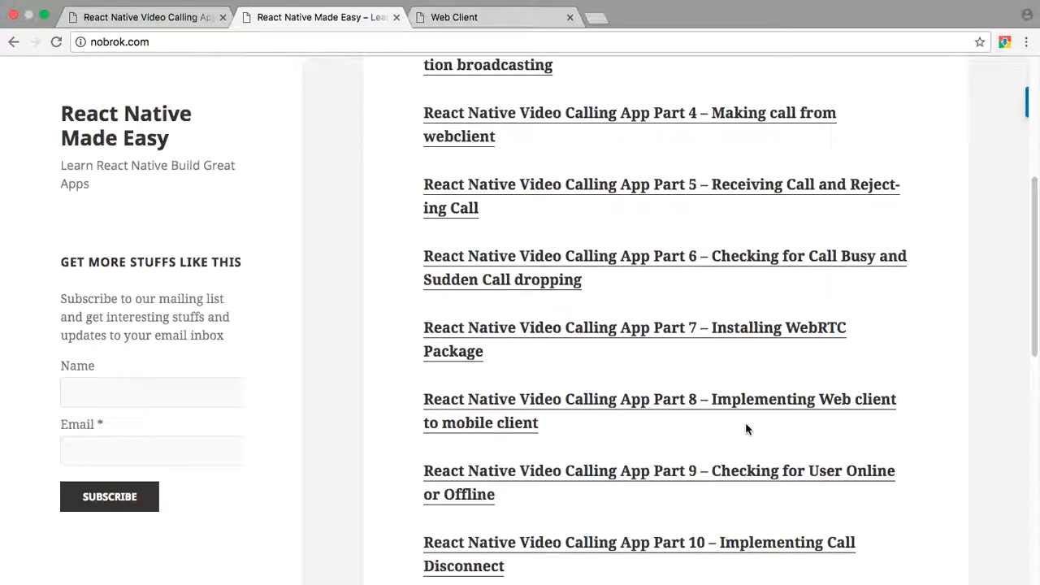
{"action": "scroll", "scroll_direction": "up", "scroll_amount": 3}
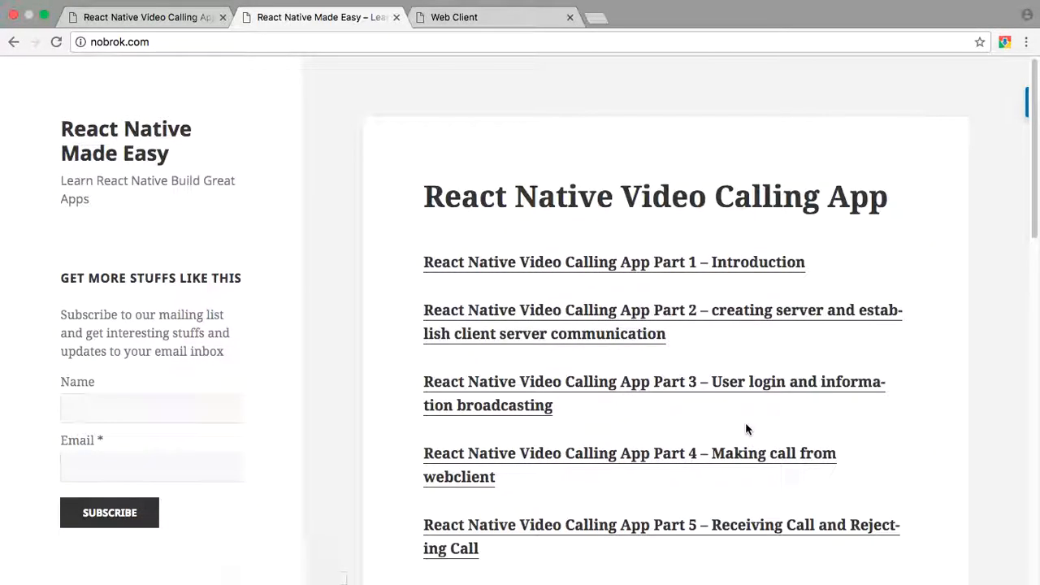
{"action": "scroll", "scroll_direction": "down", "scroll_amount": 3}
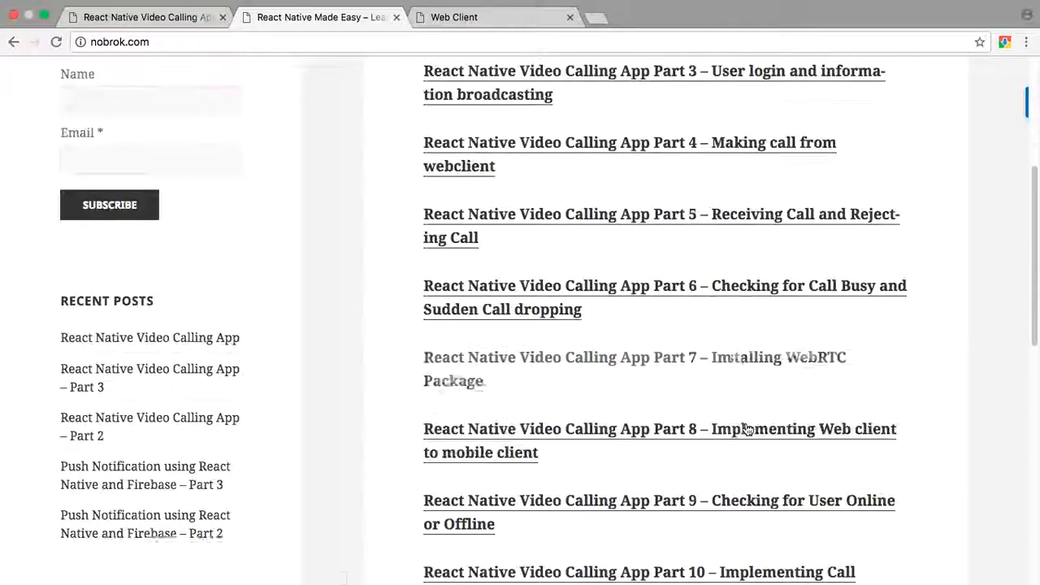